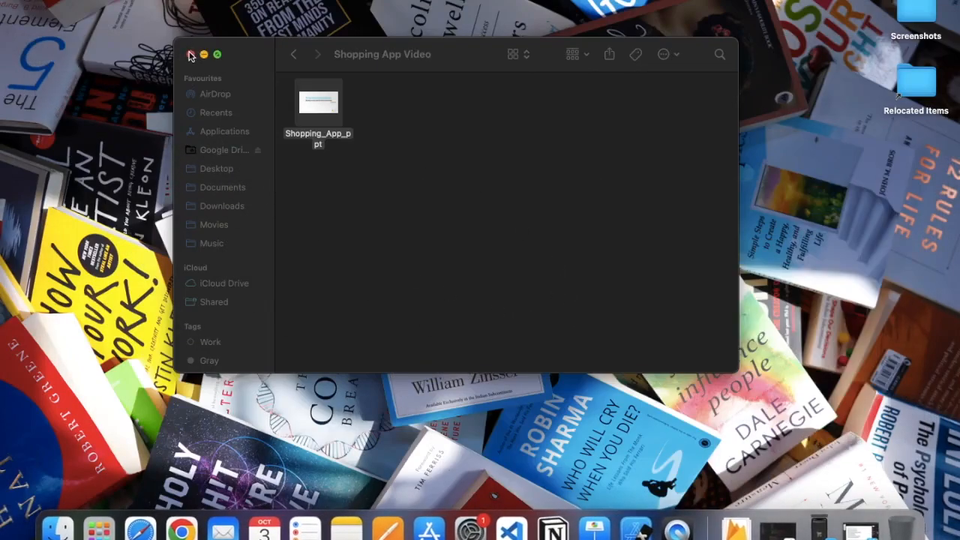
Step: Close the Shopping App Video folder window in Finder
left_click(192, 54)
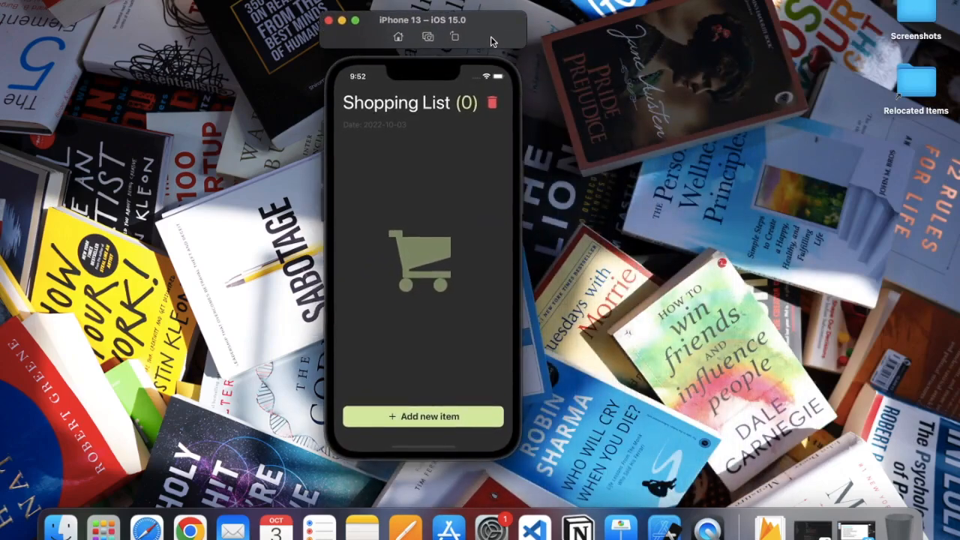
mouse_move(402, 118)
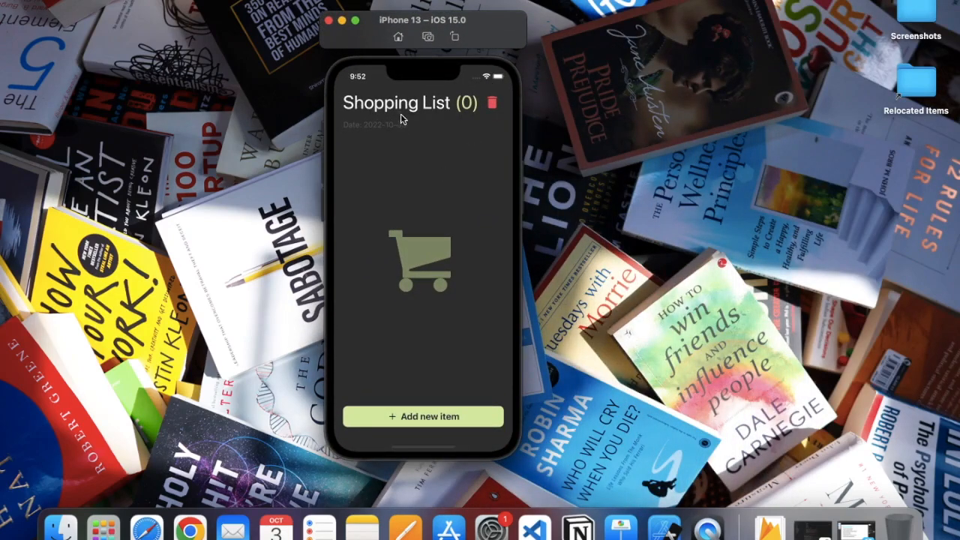
mouse_move(462, 108)
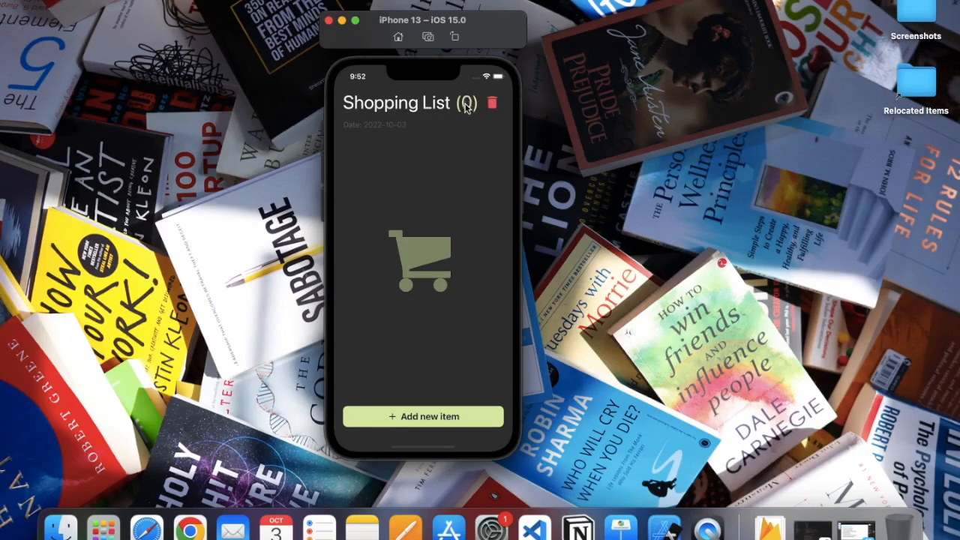
mouse_move(378, 195)
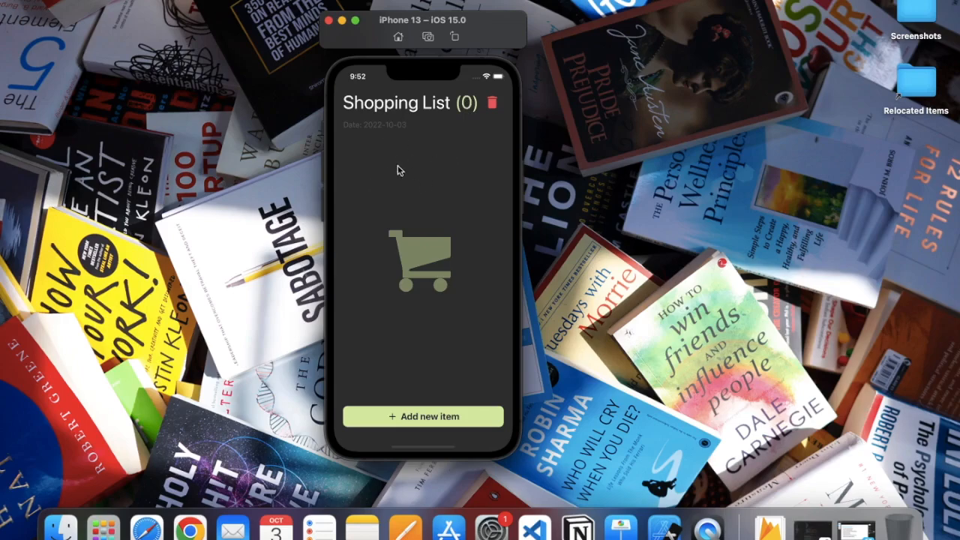
mouse_move(483, 129)
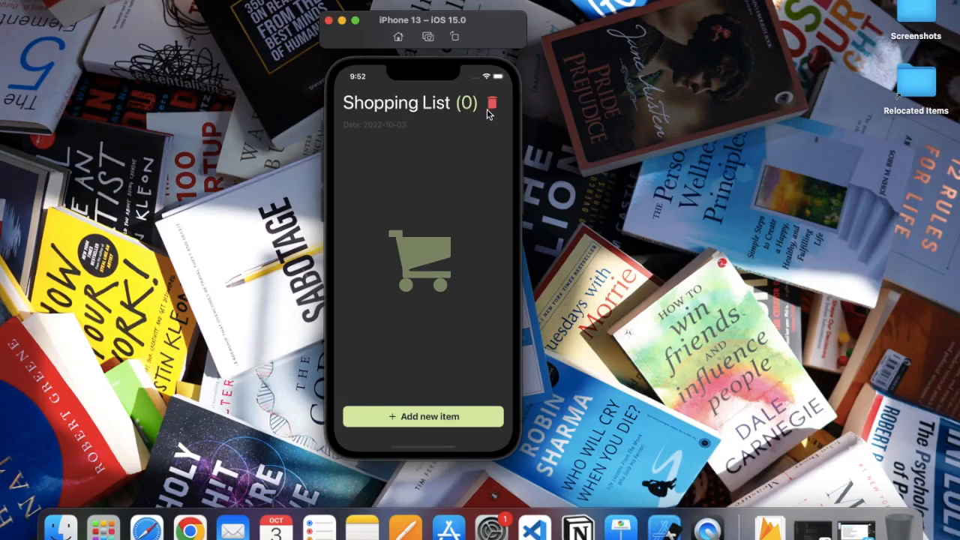
mouse_move(495, 173)
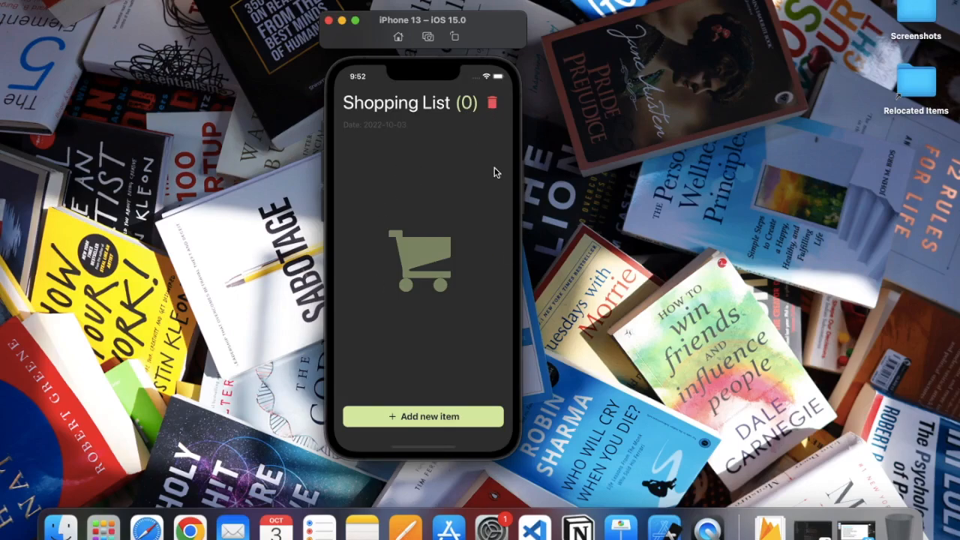
mouse_move(402, 134)
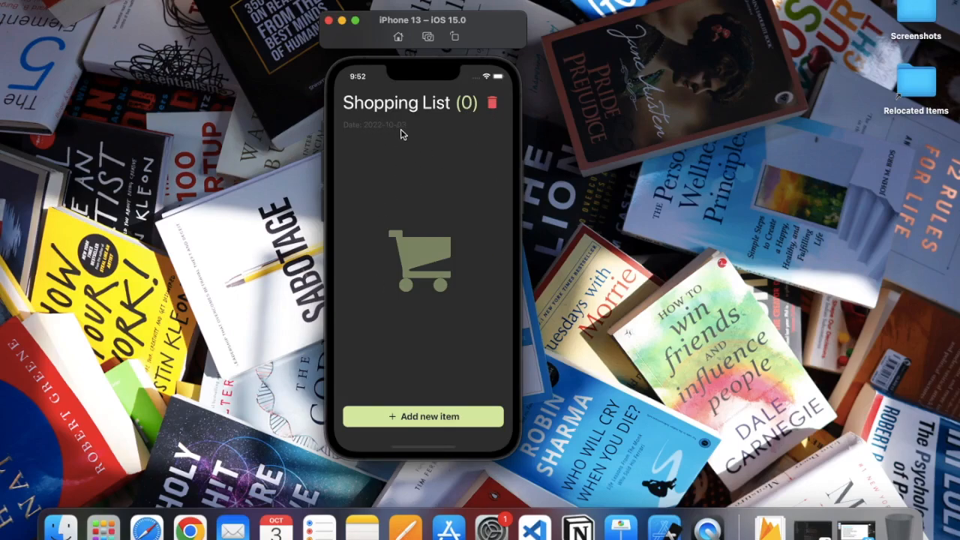
mouse_move(369, 303)
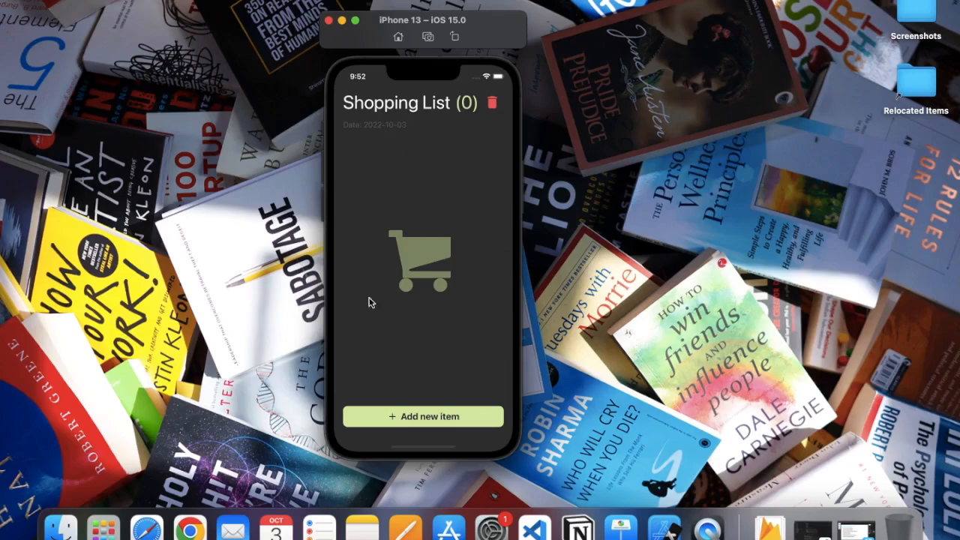
mouse_move(428, 211)
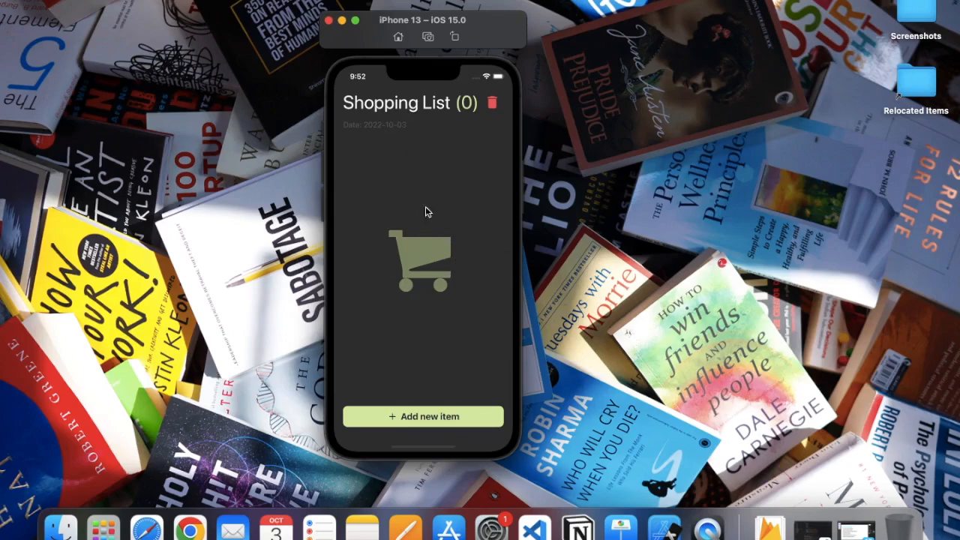
mouse_move(378, 417)
type("M")
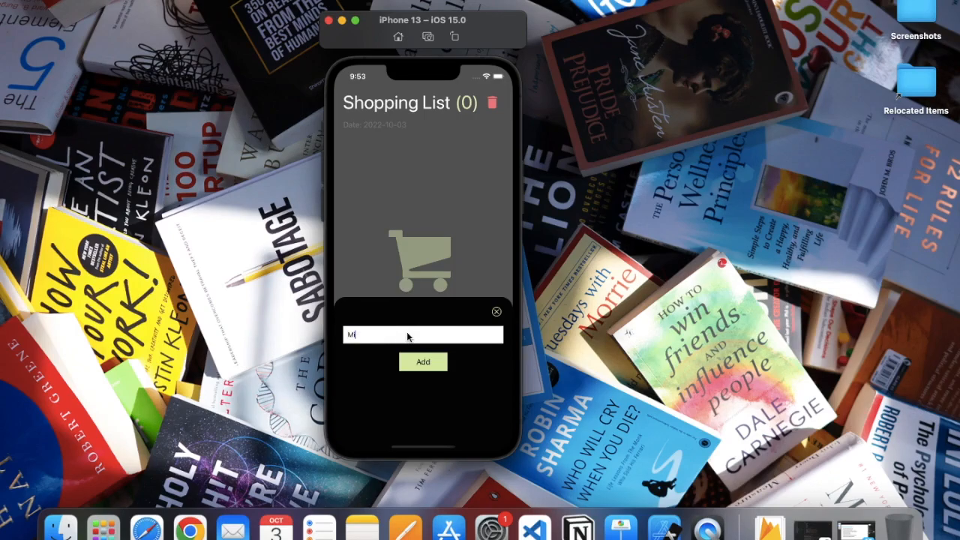
Step: Add the items Milk, Bread and Drinks to the Shopping List app
type("ilk")
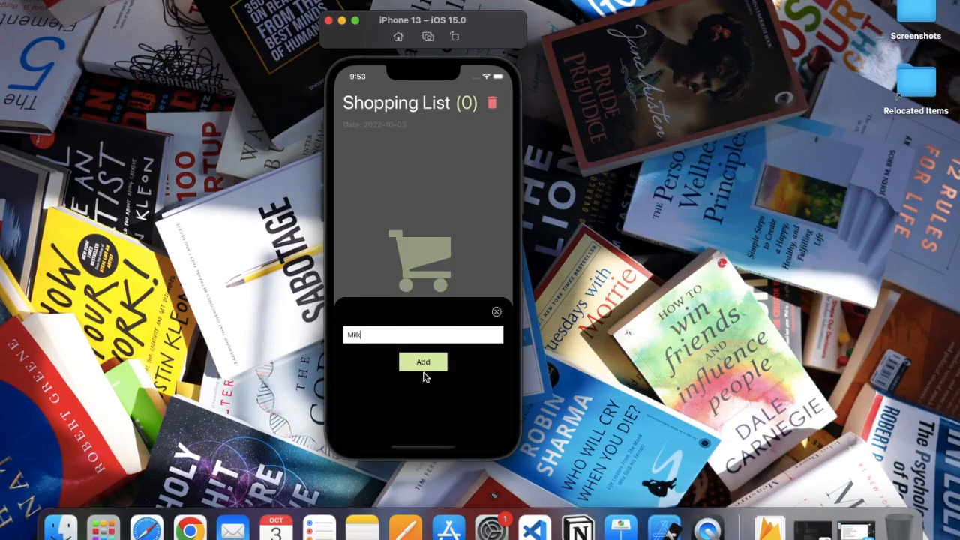
mouse_move(384, 291)
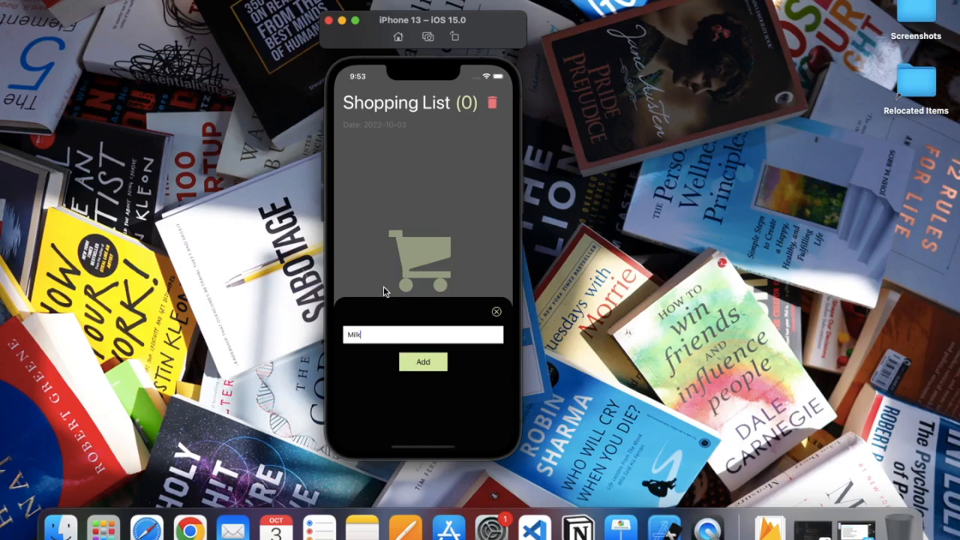
left_click(423, 361)
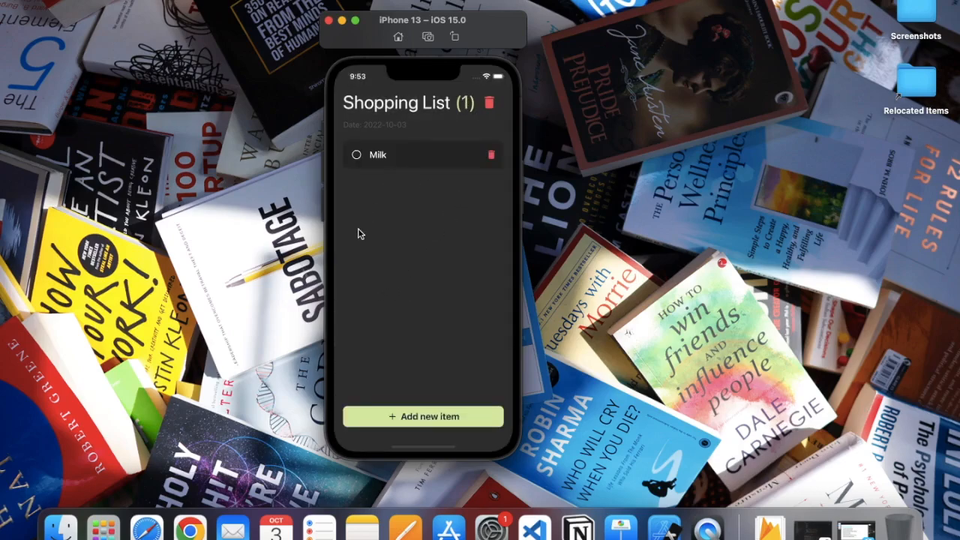
mouse_move(439, 409)
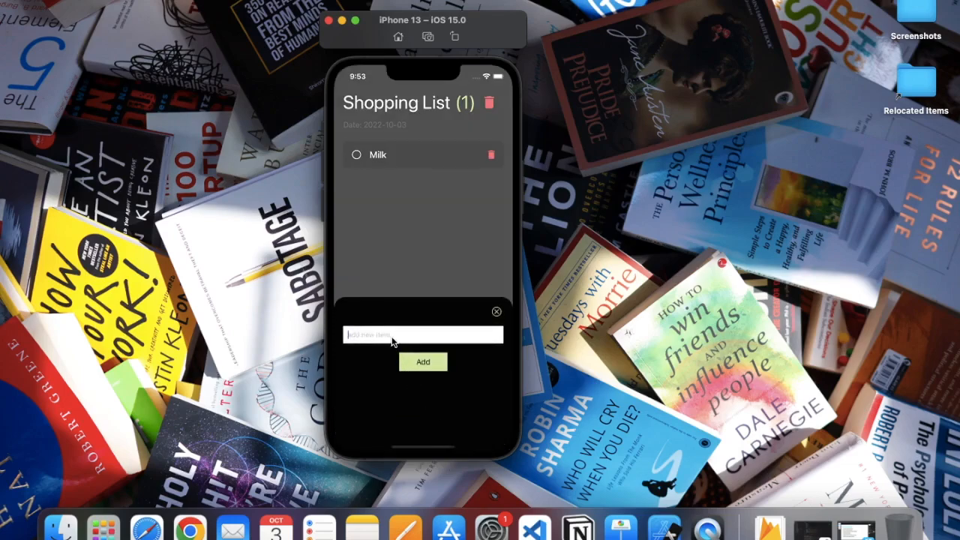
type("Bread")
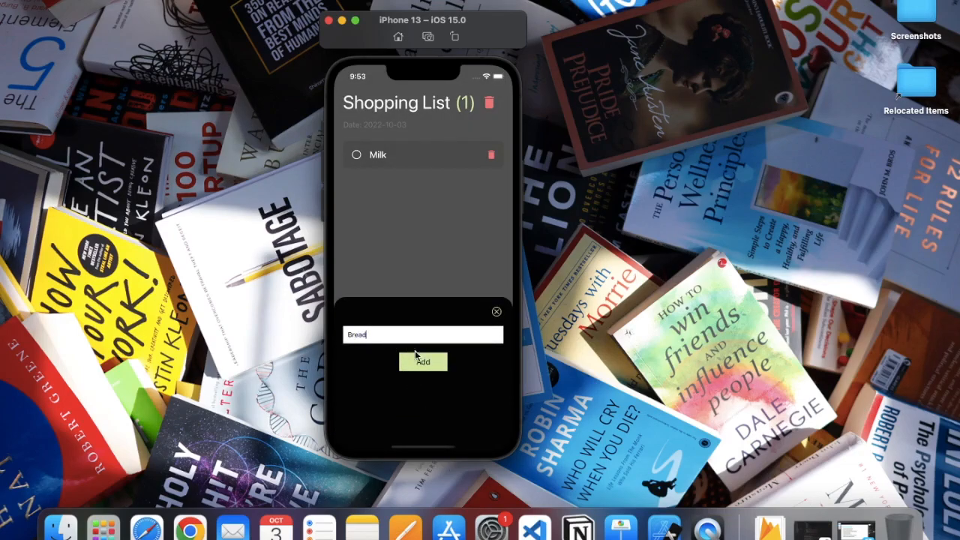
left_click(423, 362)
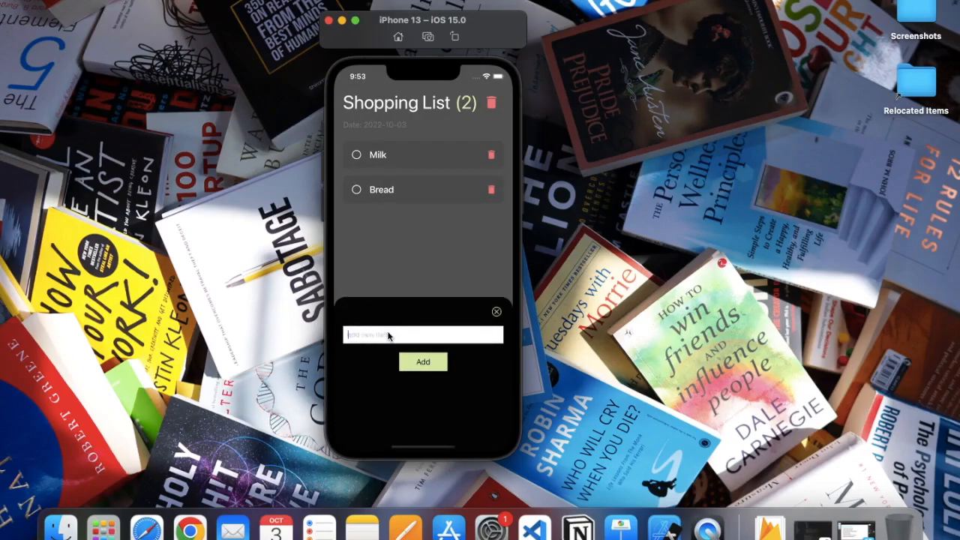
type("Drin")
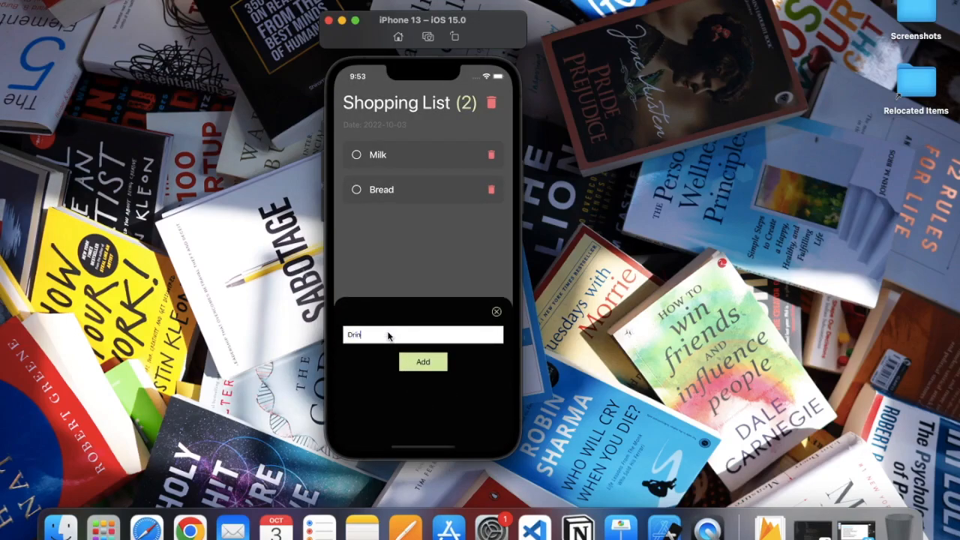
type("s")
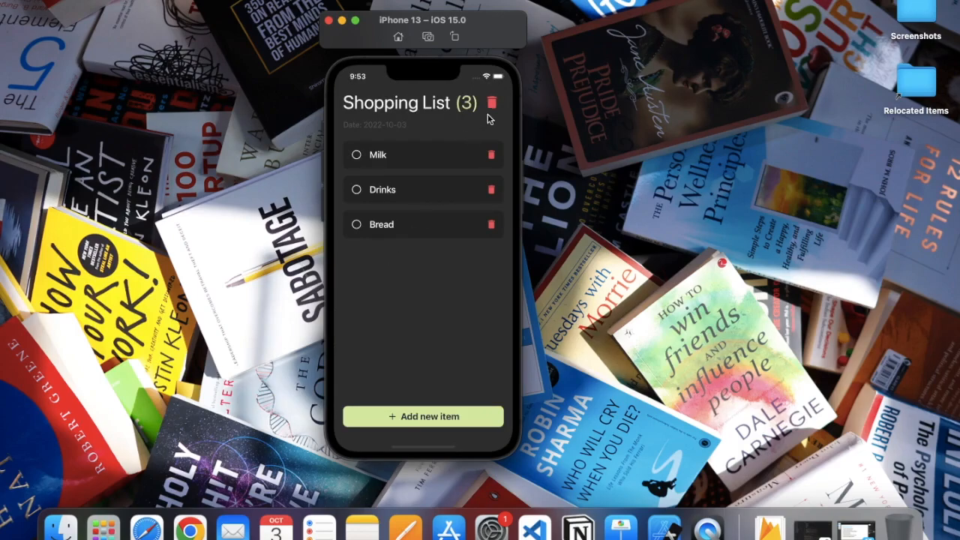
mouse_move(420, 237)
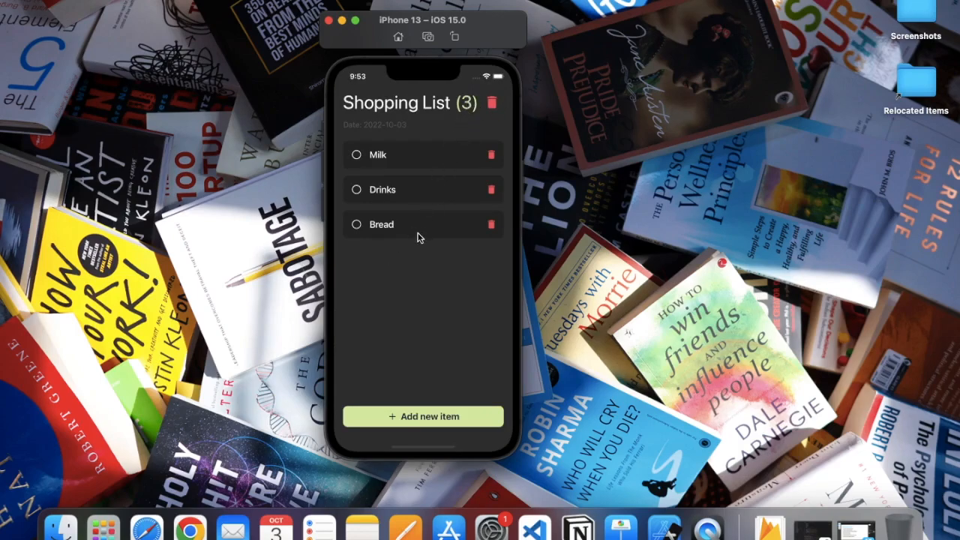
mouse_move(372, 263)
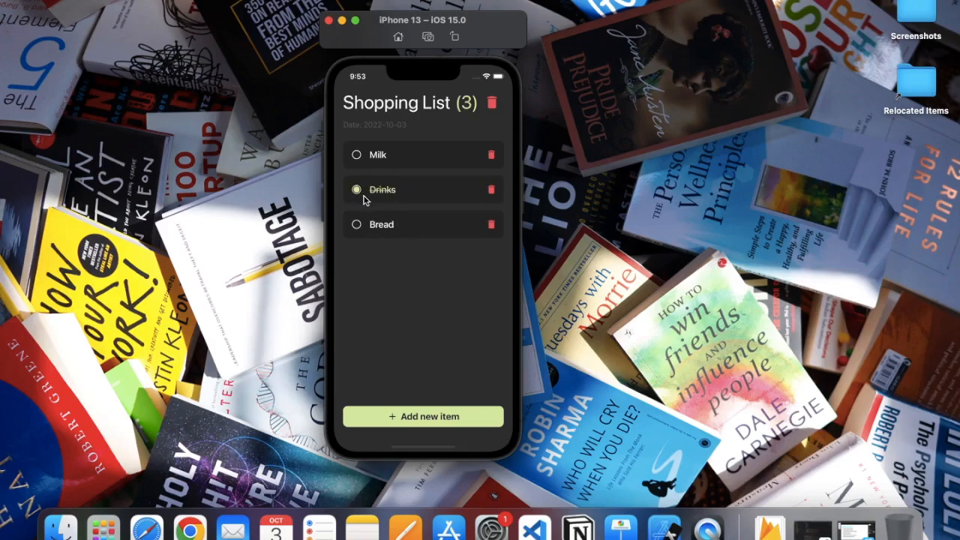
left_click(355, 189)
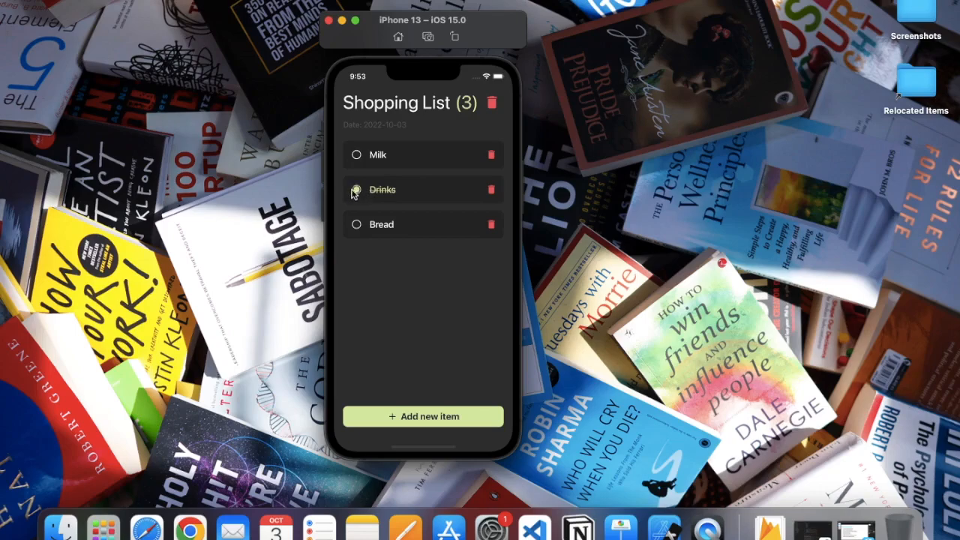
left_click(358, 189)
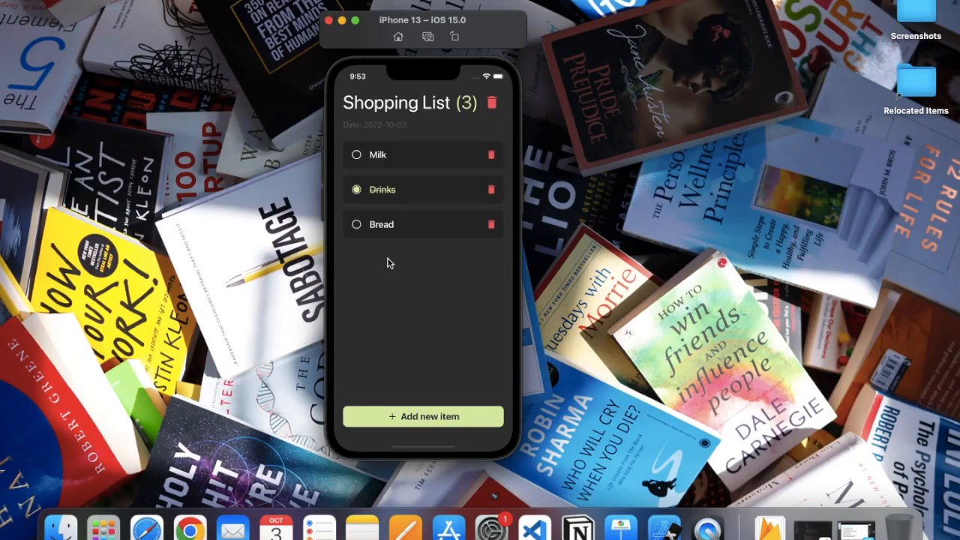
mouse_move(489, 233)
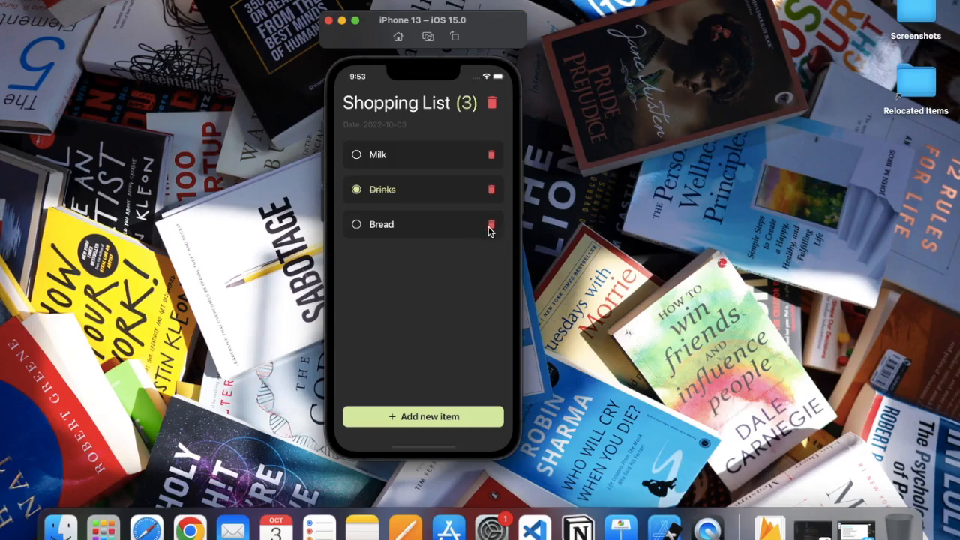
left_click(490, 225)
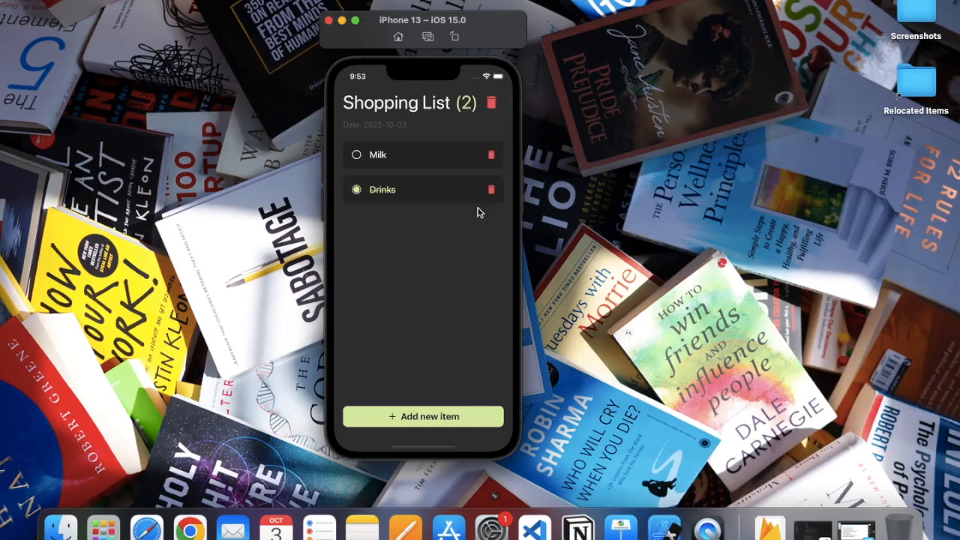
mouse_move(478, 246)
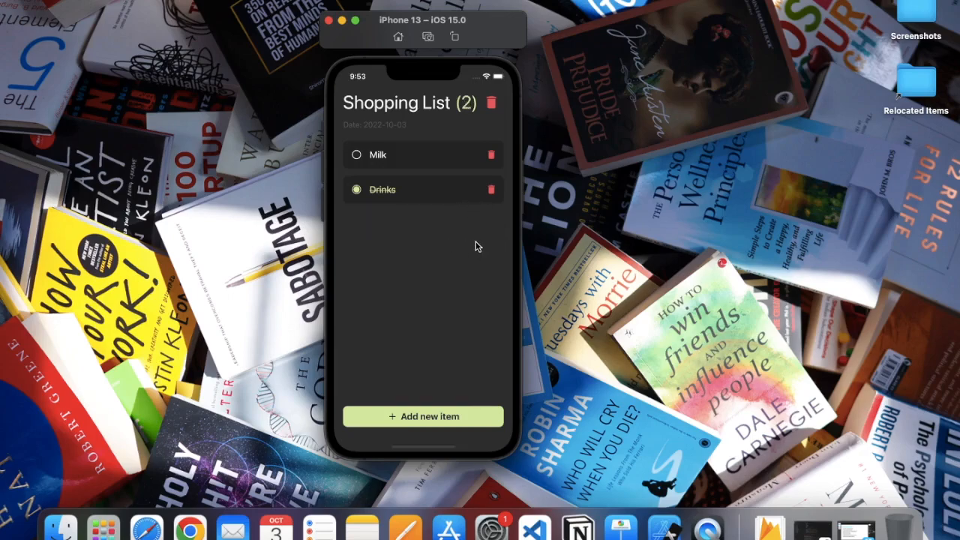
mouse_move(460, 234)
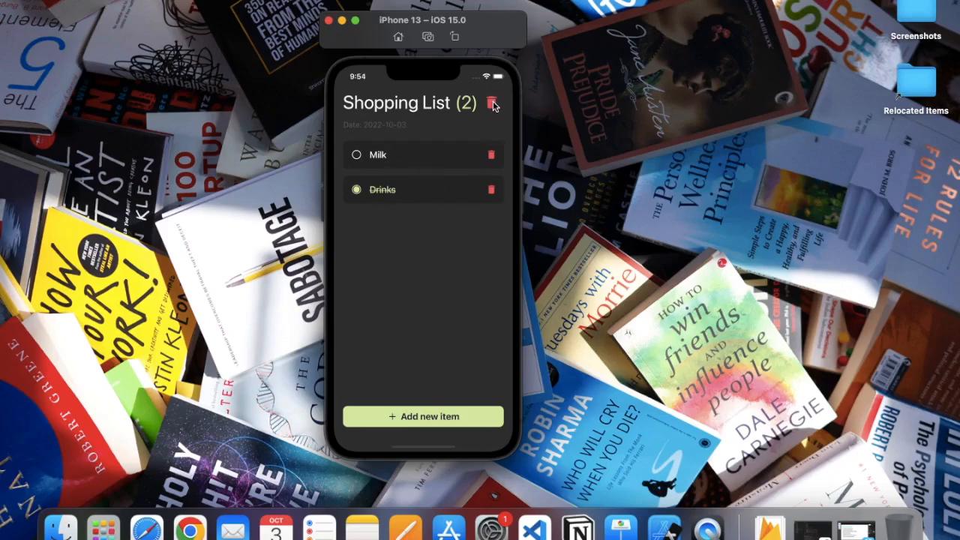
left_click(492, 102)
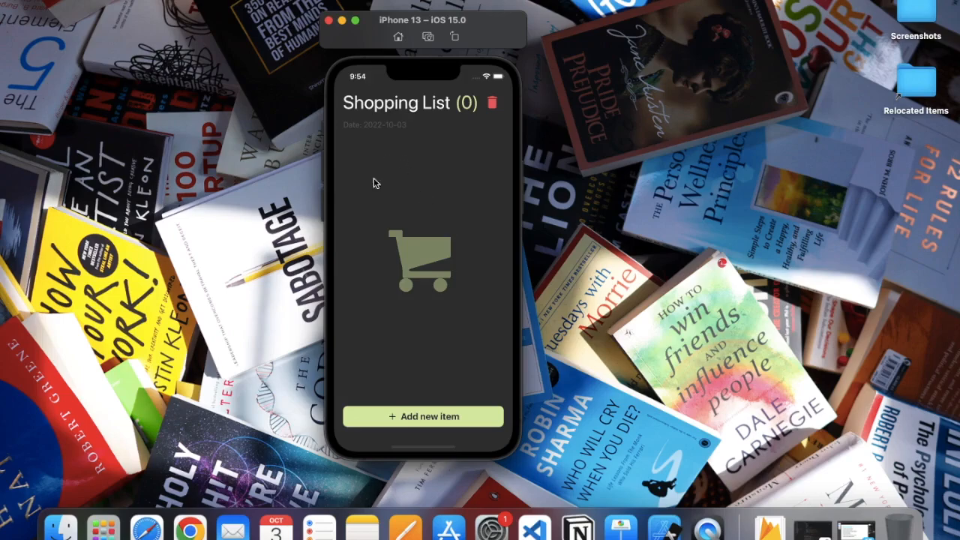
mouse_move(466, 281)
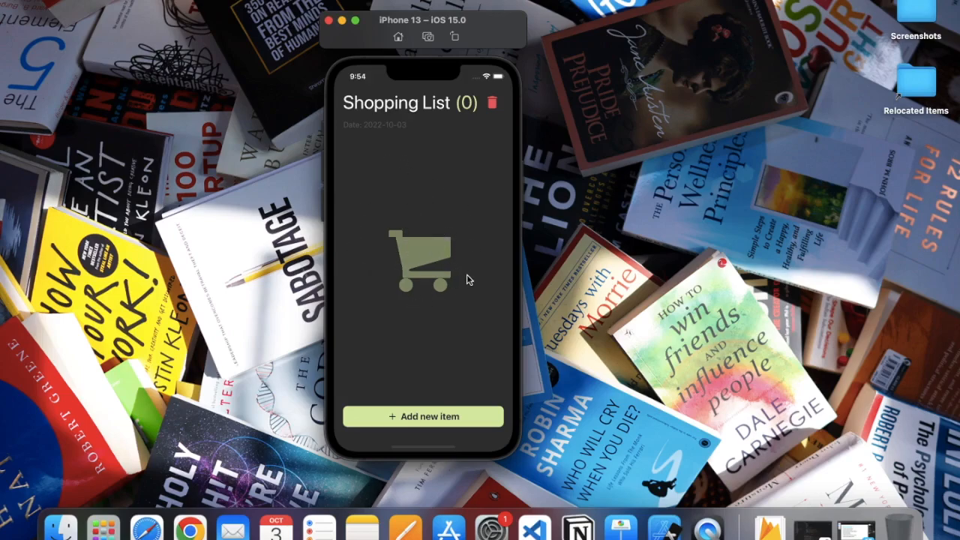
mouse_move(444, 123)
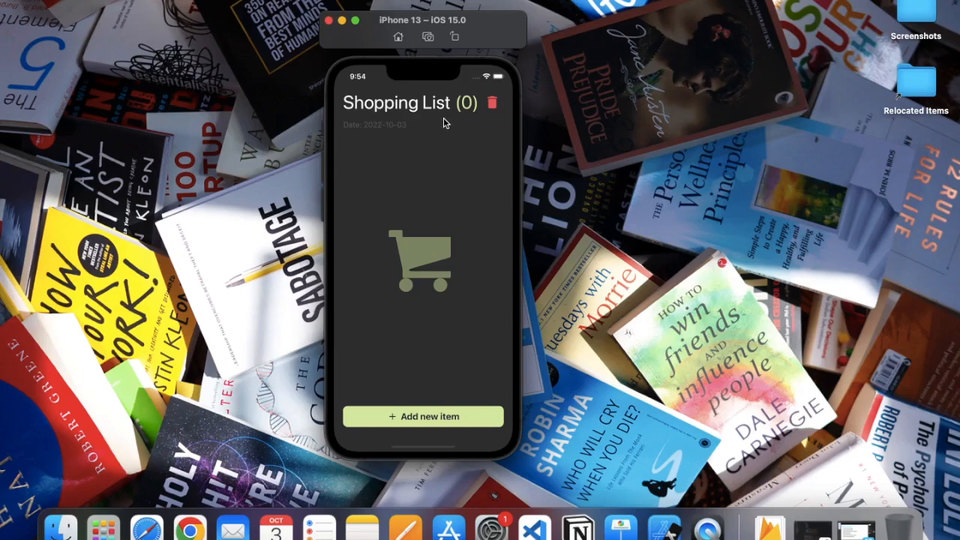
mouse_move(459, 191)
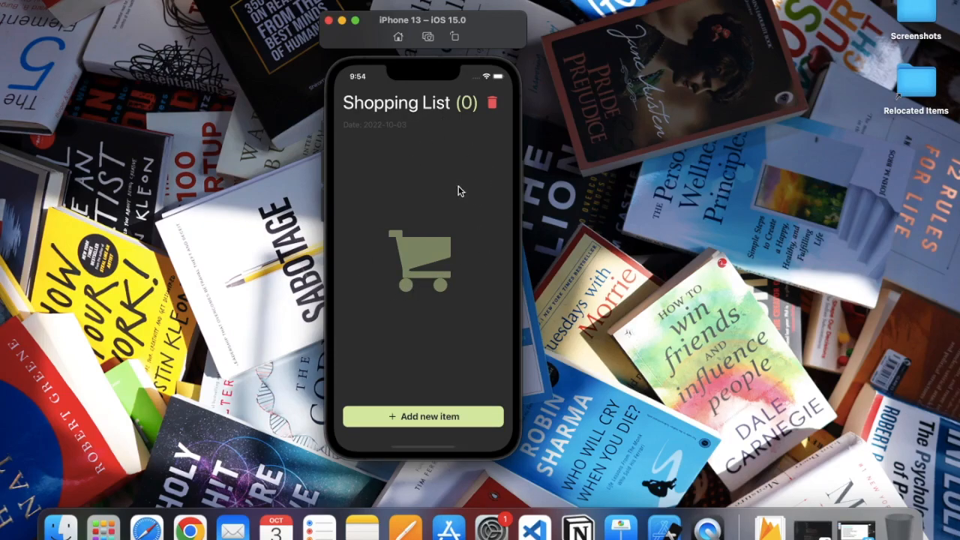
mouse_move(498, 108)
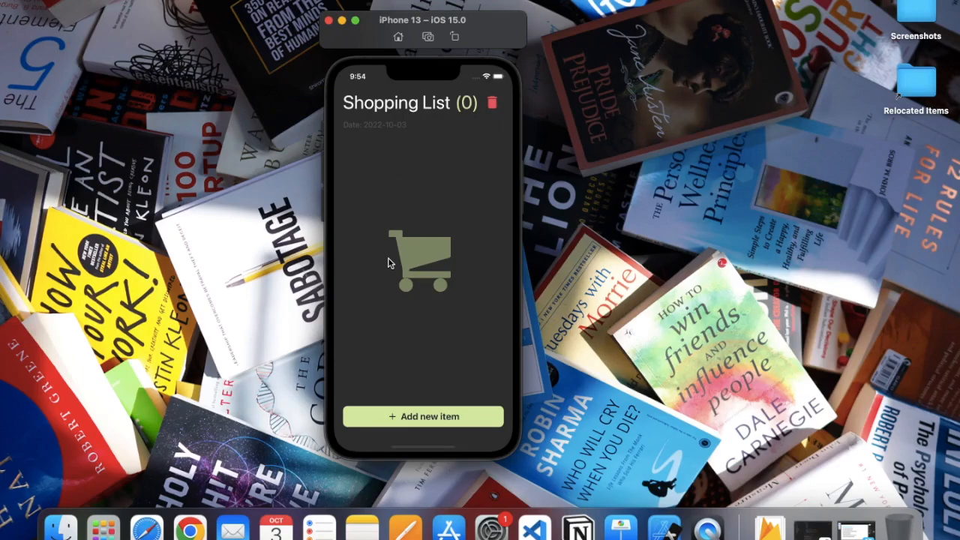
mouse_move(429, 174)
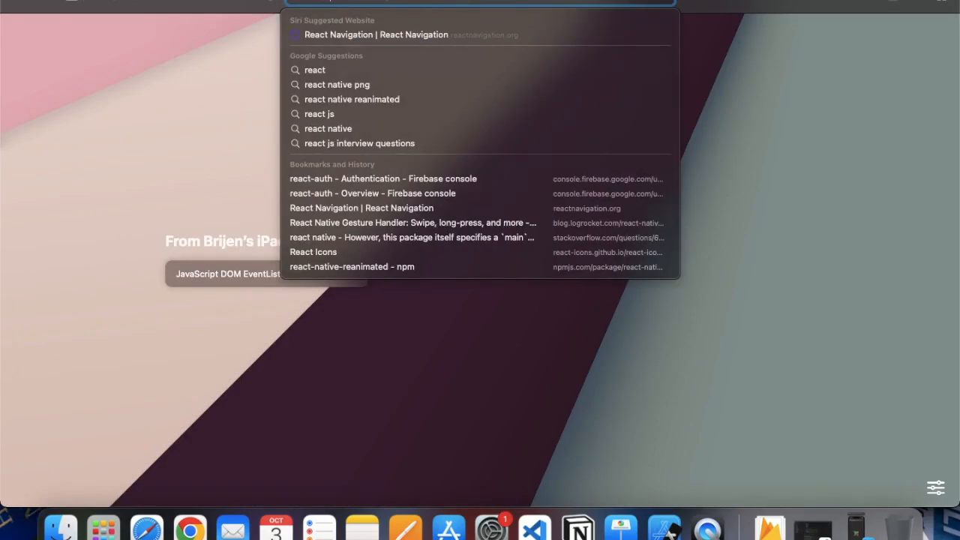
Step: Search Google for 'react native expo', go to the Expo site and its Docs
type("native")
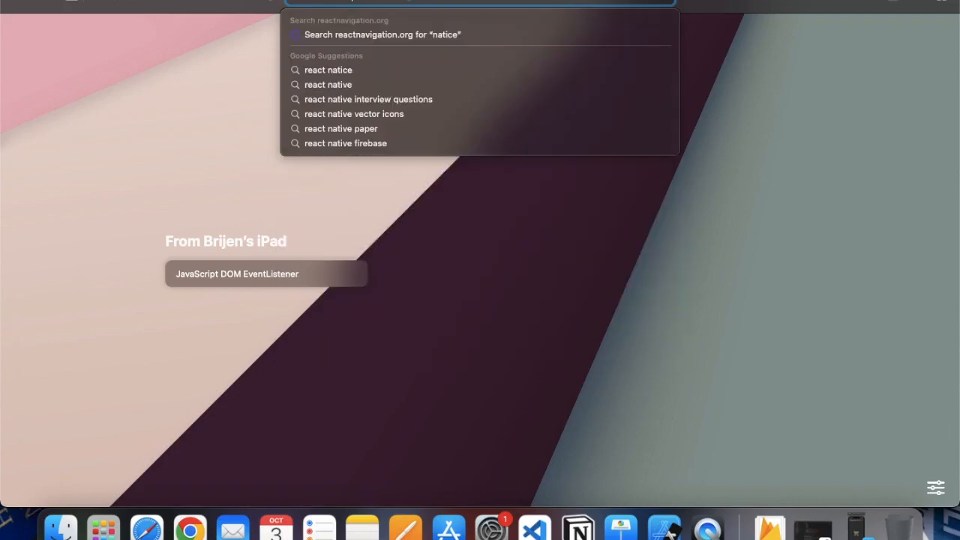
key("Escape")
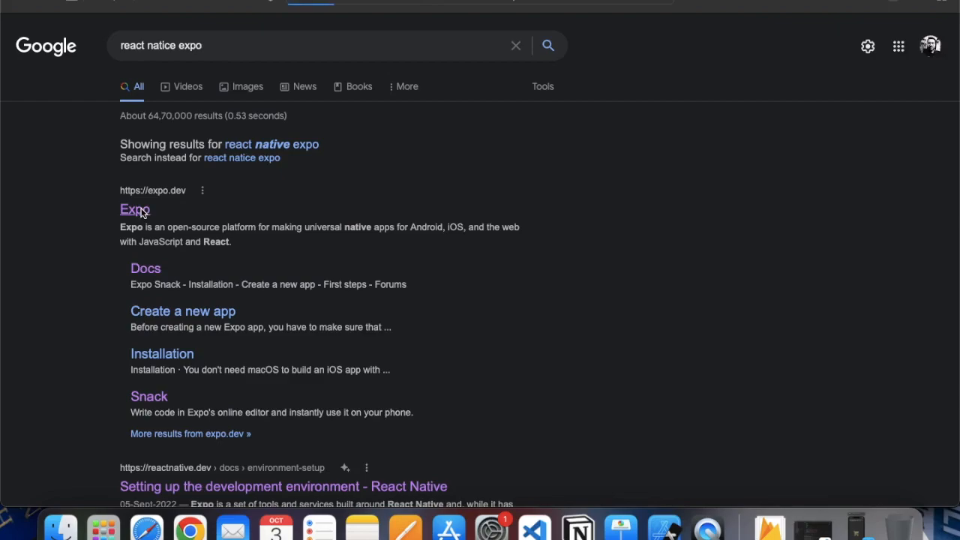
left_click(135, 210)
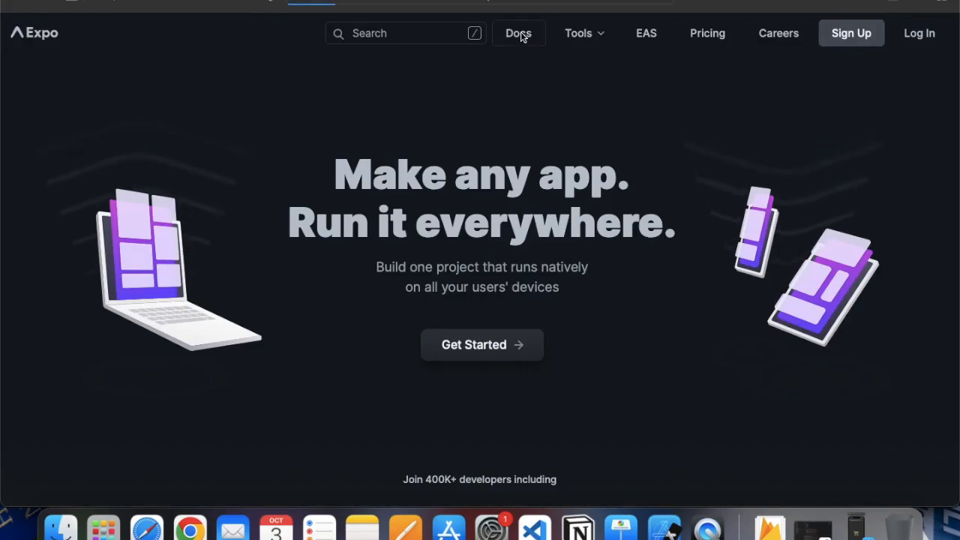
left_click(520, 33)
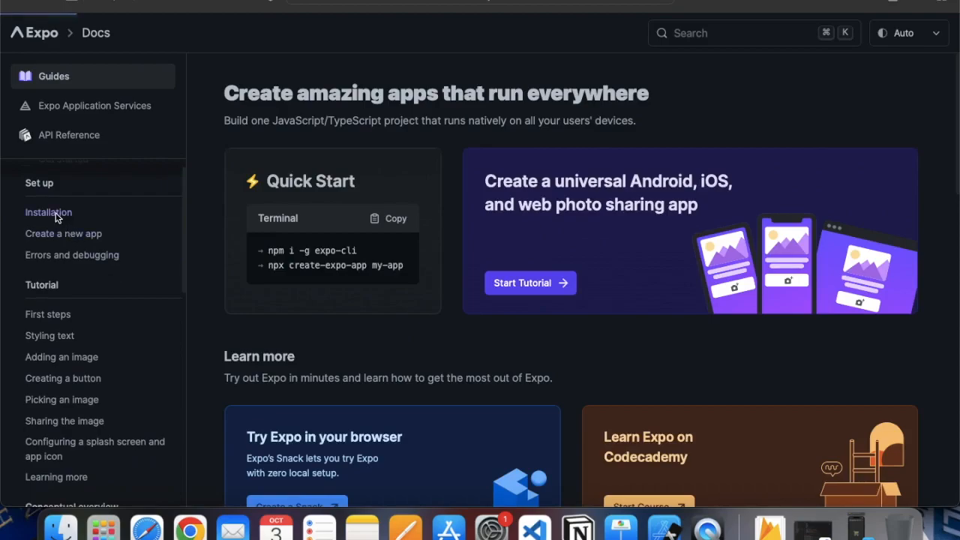
Step: Browse the Expo installation guide's Requirements section
left_click(48, 213)
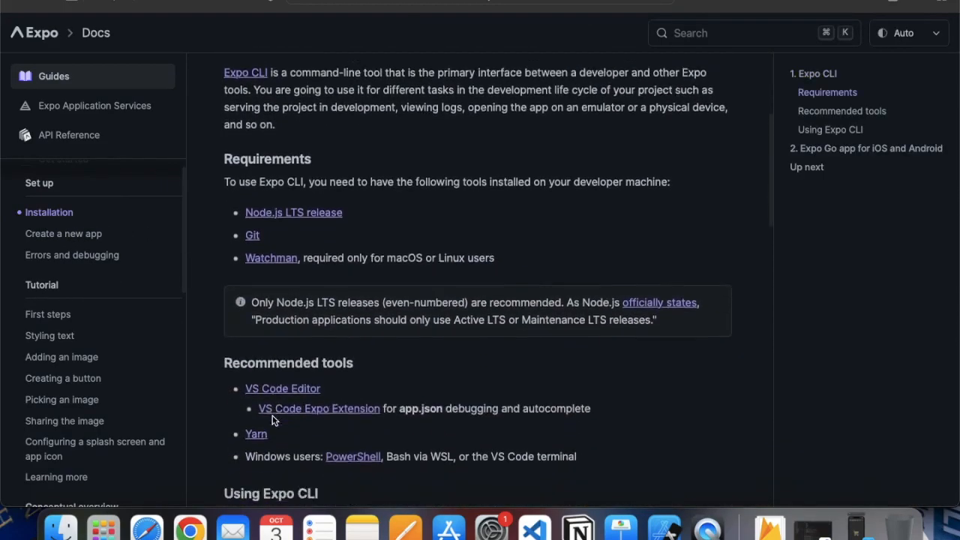
scroll("down", 3)
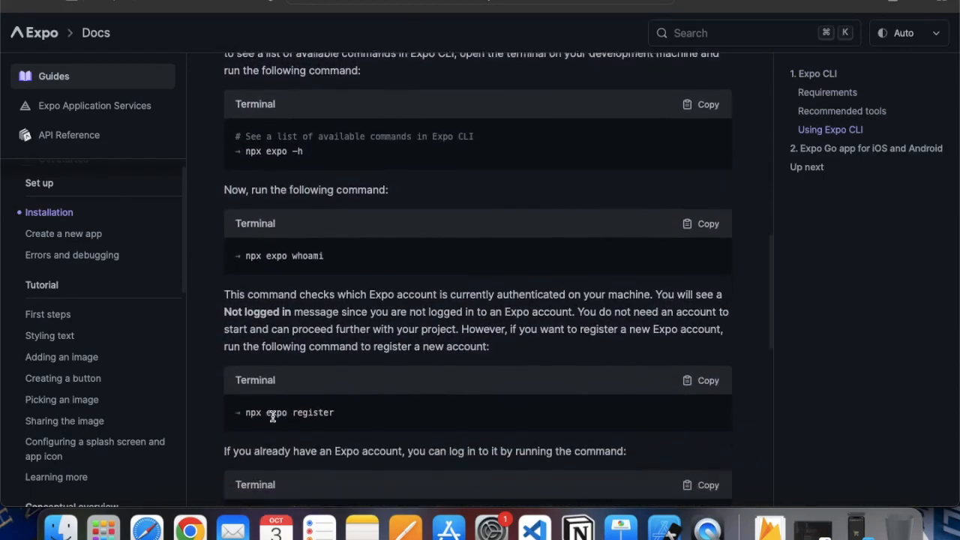
scroll("down", 3)
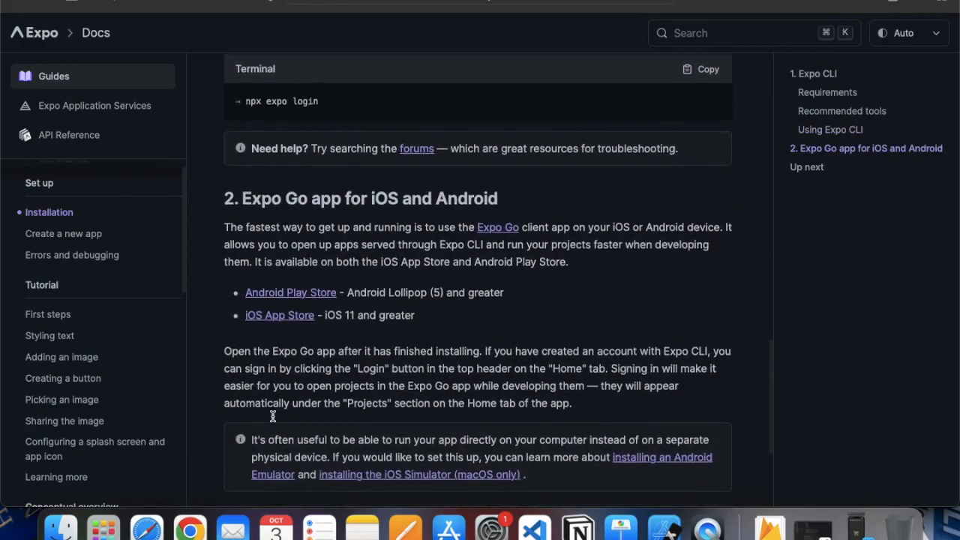
scroll("up", 3)
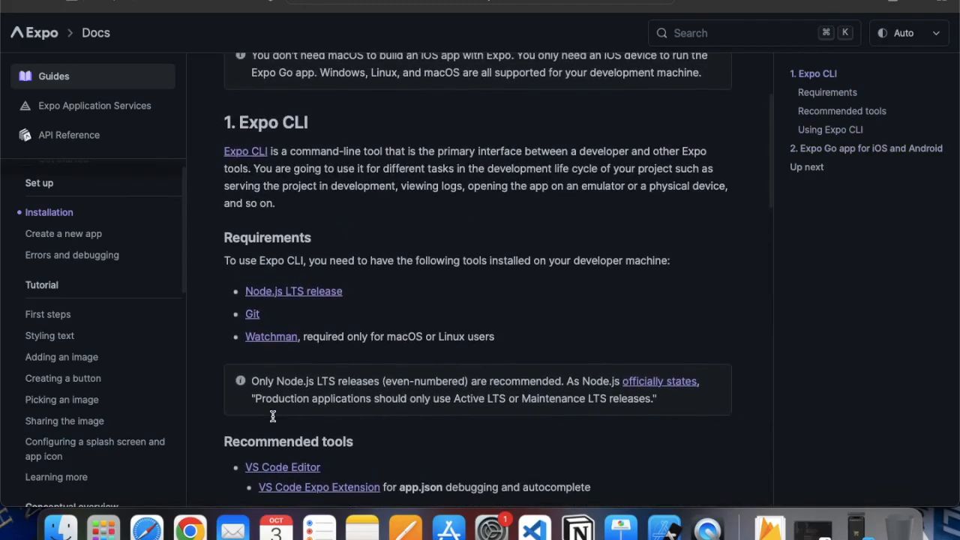
scroll("up", 3)
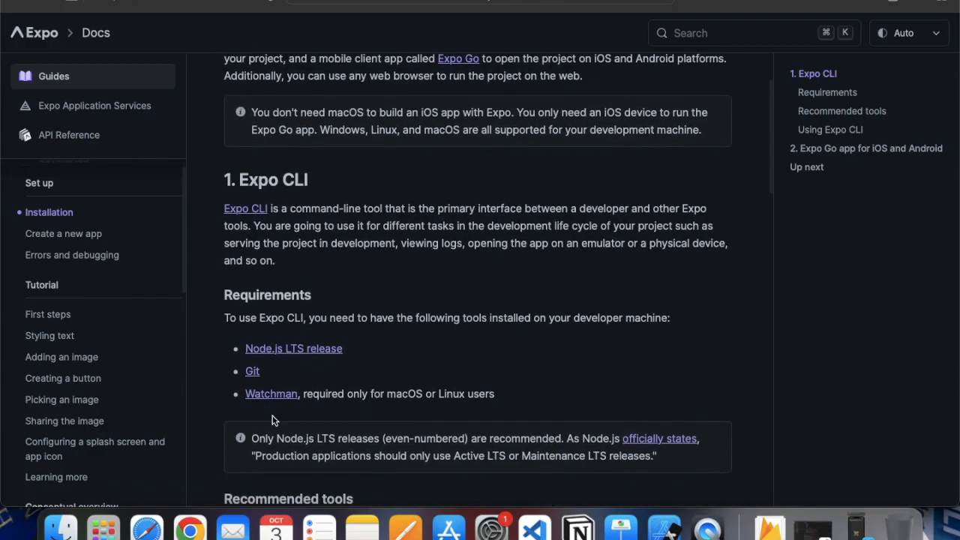
scroll("down", 3)
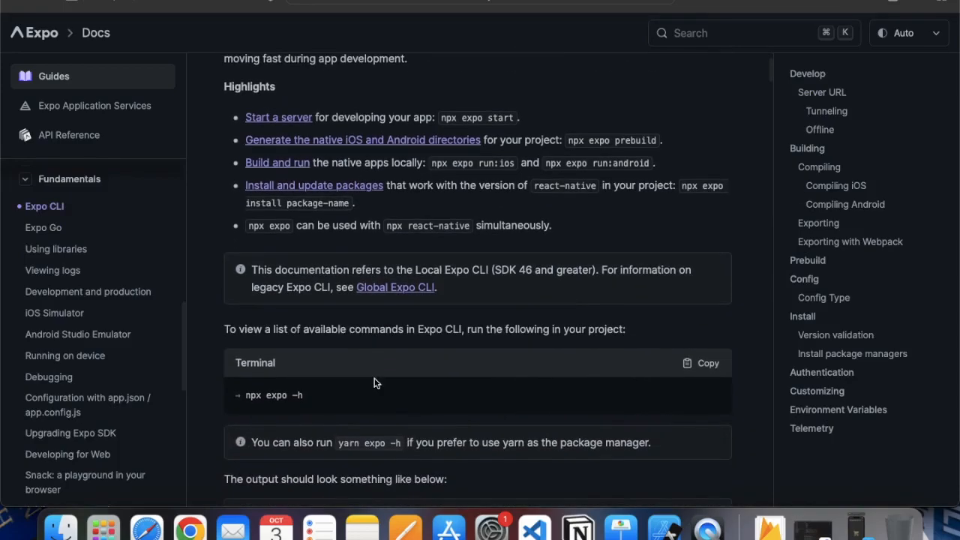
Step: Scroll through the remaining installation docs and move to the Create a new app guide
scroll("down", 3)
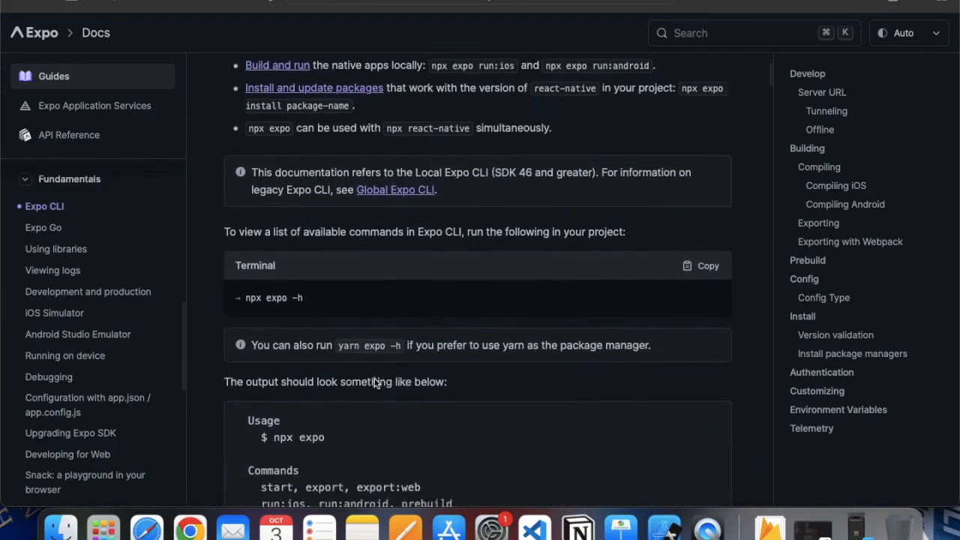
scroll("down", 3)
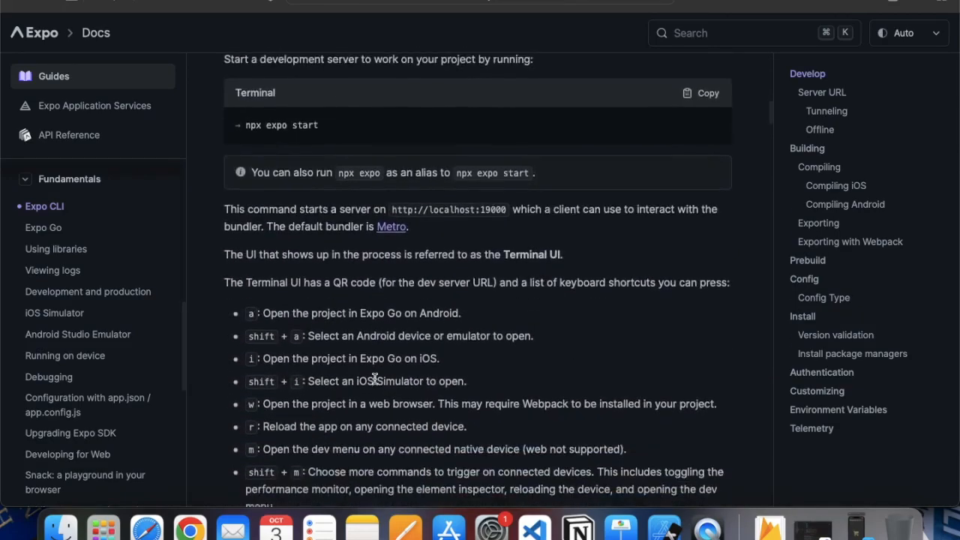
scroll("down", 3)
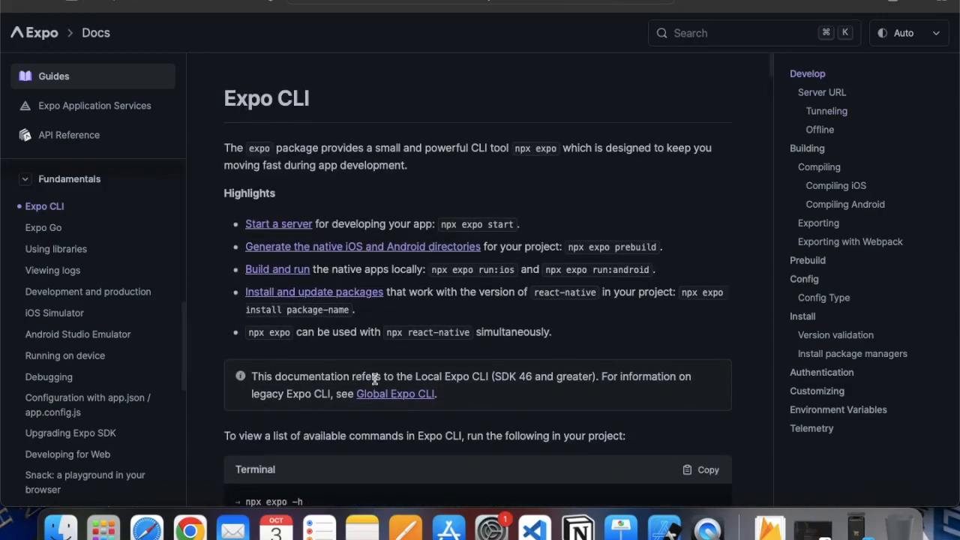
scroll("up", 3)
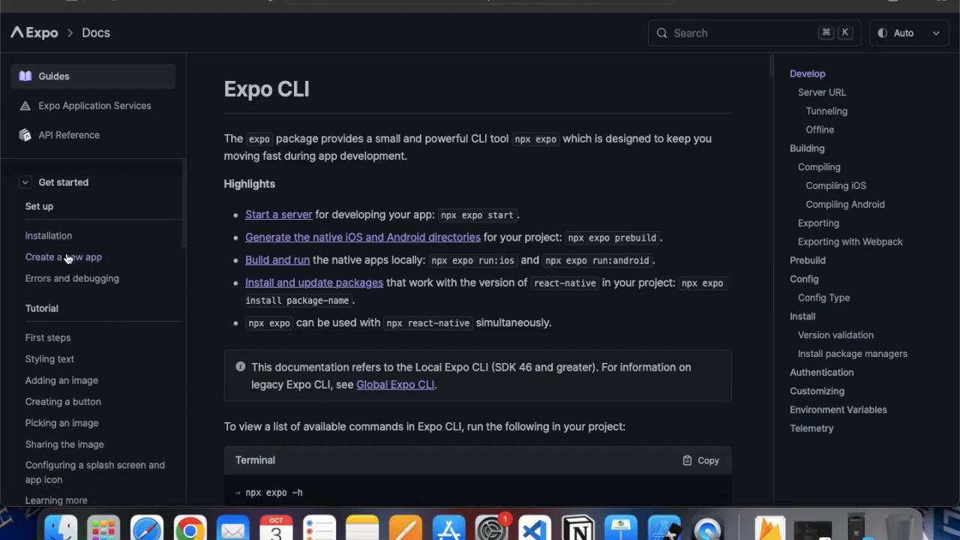
left_click(63, 256)
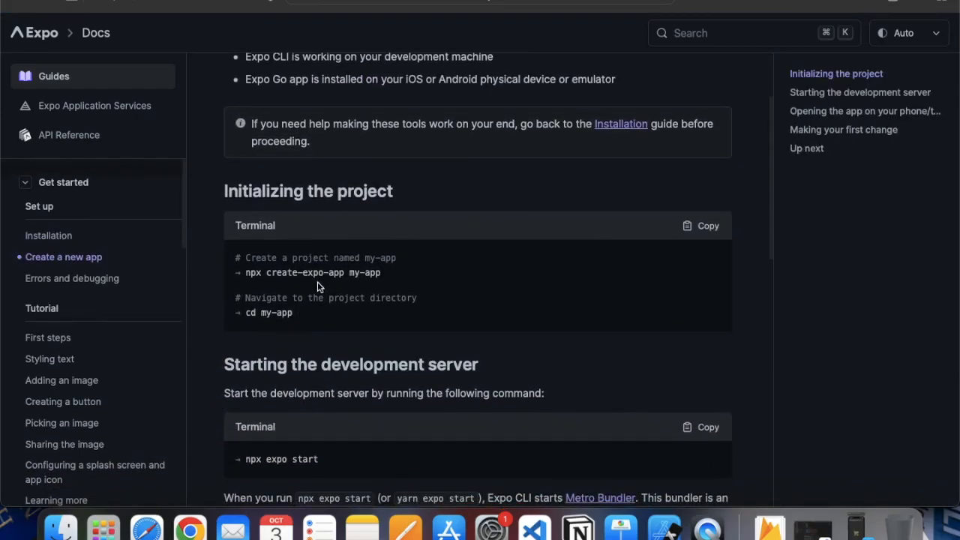
mouse_move(285, 282)
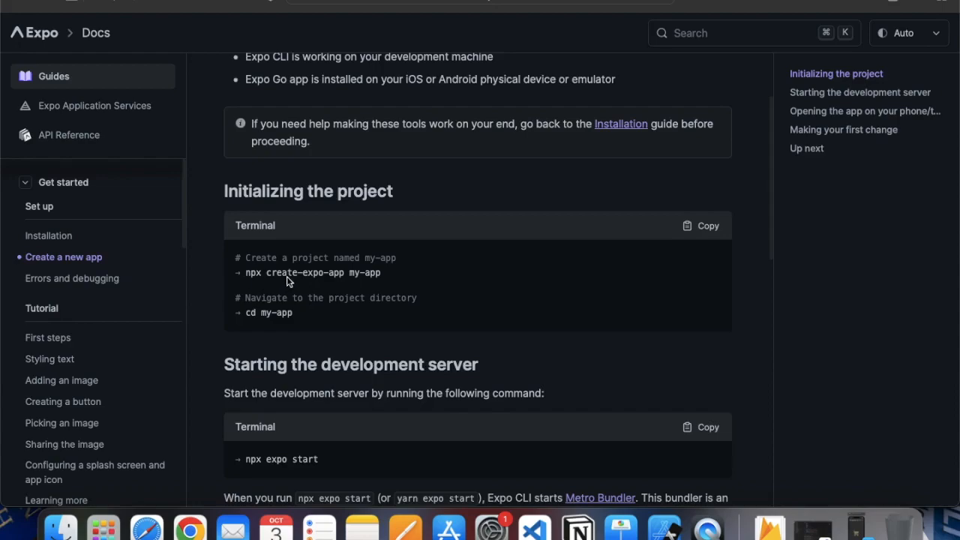
mouse_move(390, 276)
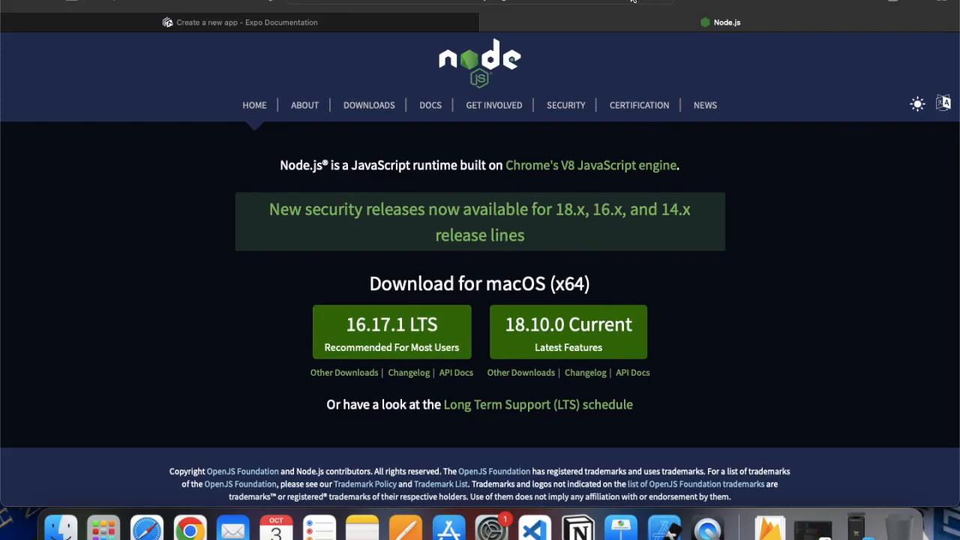
Step: Bring the Keynote presentation back on screen after the Node.js download page
left_click(480, 3)
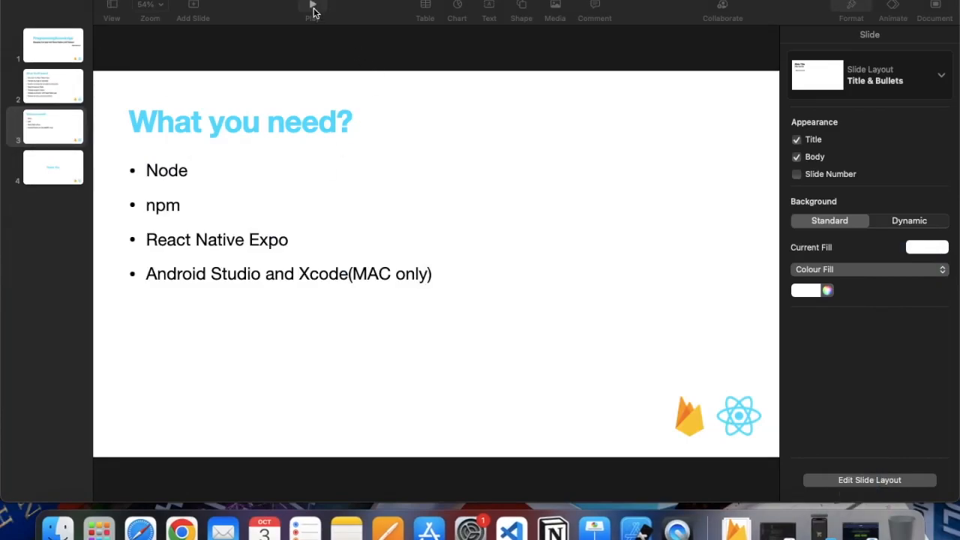
Step: Play the Keynote slideshow showing the 'What you need?' slide
left_click(53, 126)
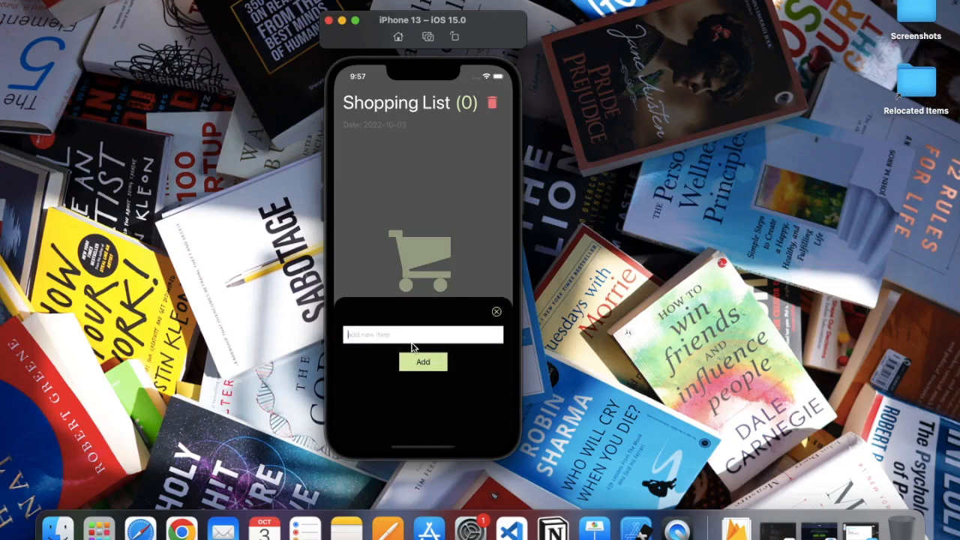
Step: Enter Milk as a new item in the Shopping List app
type("Milk")
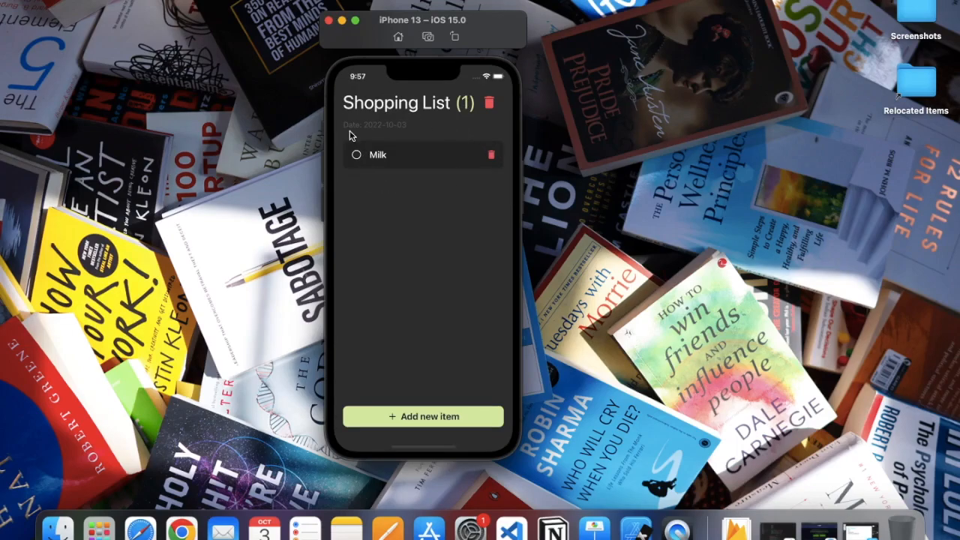
mouse_move(387, 164)
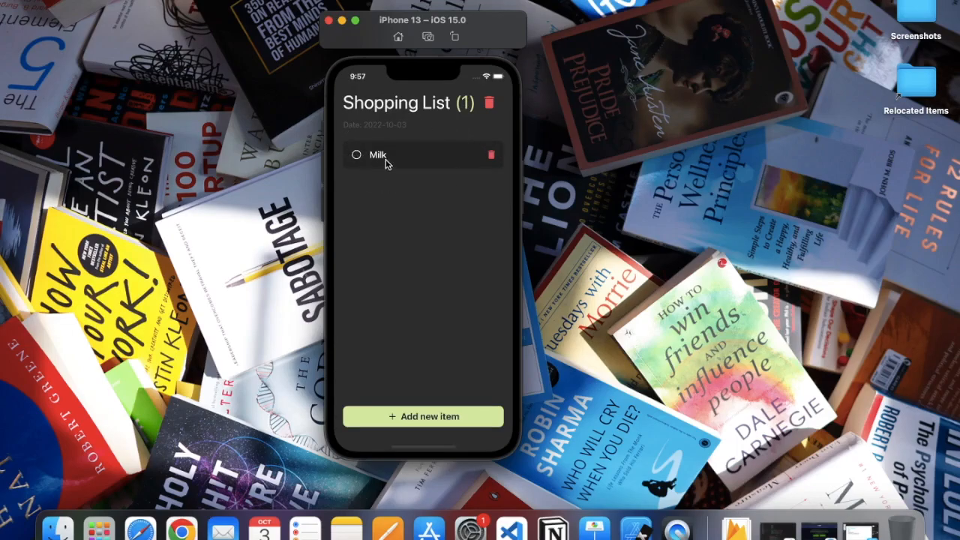
mouse_move(493, 171)
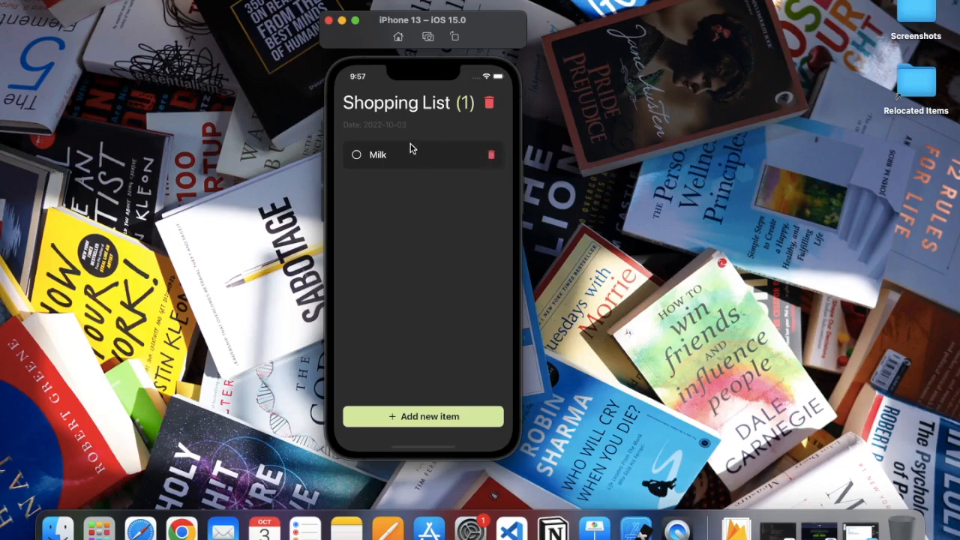
mouse_move(357, 151)
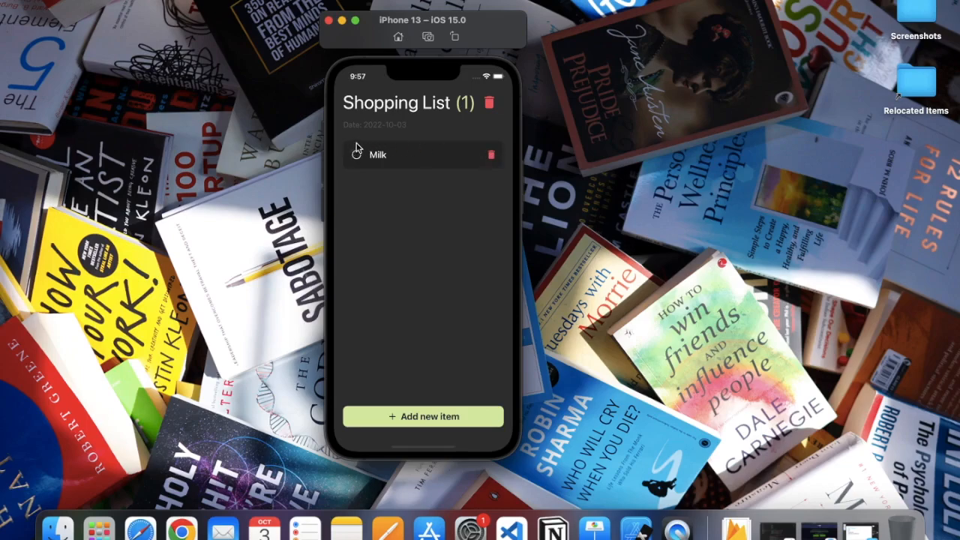